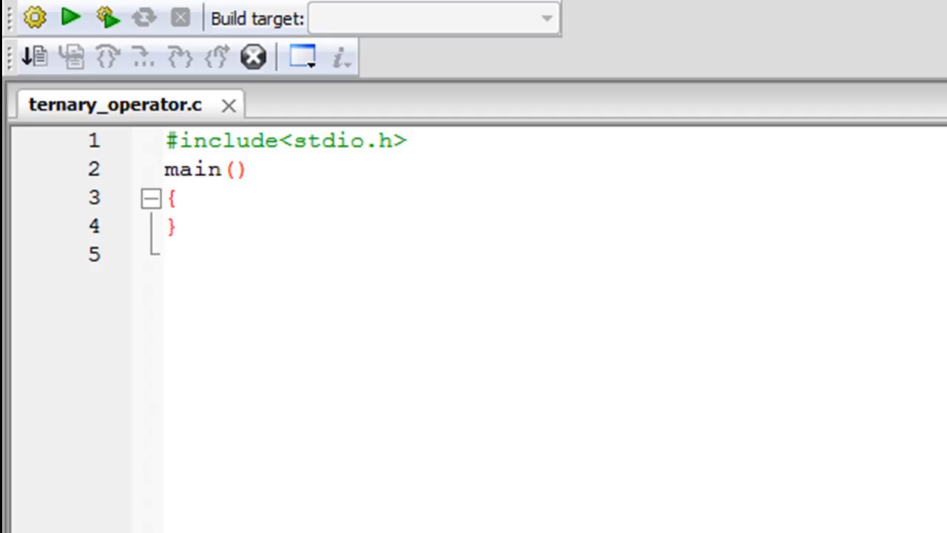
mouse_move(675, 317)
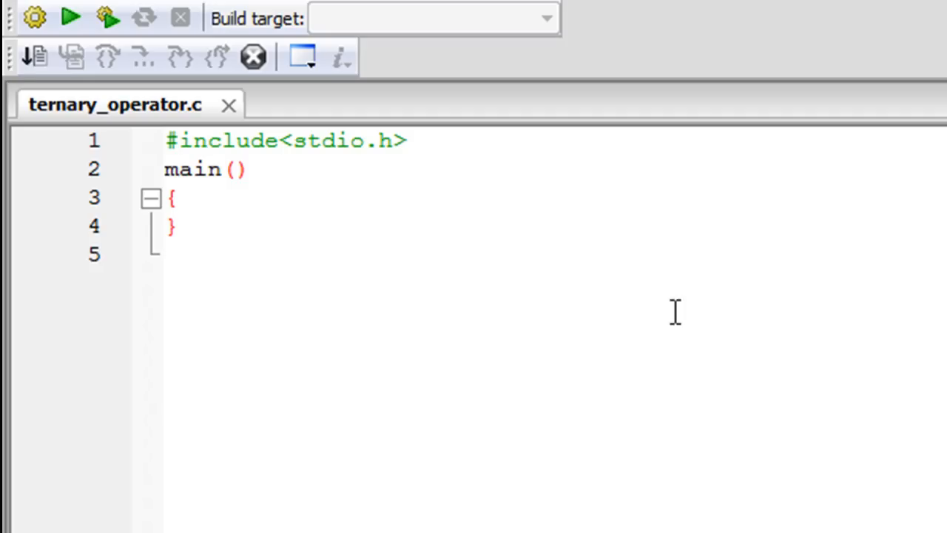
mouse_move(130, 155)
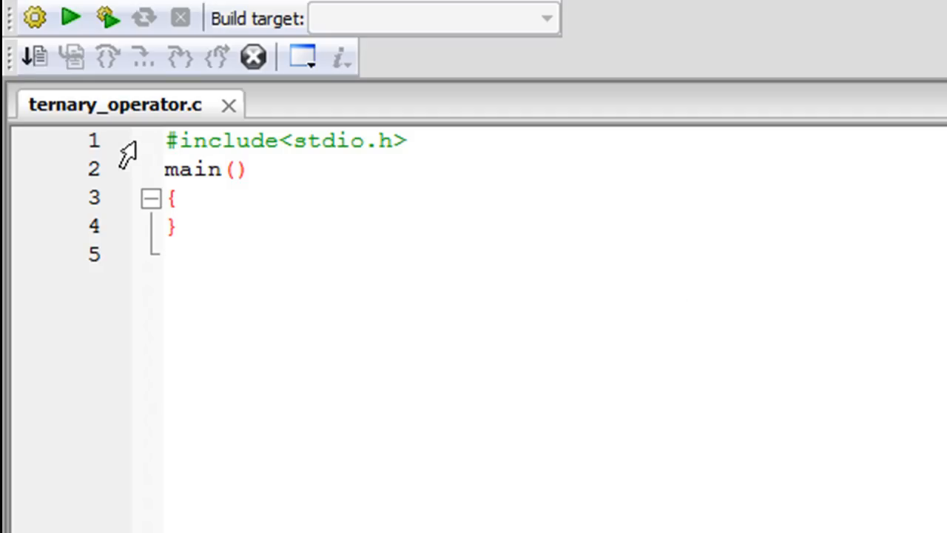
mouse_move(121, 151)
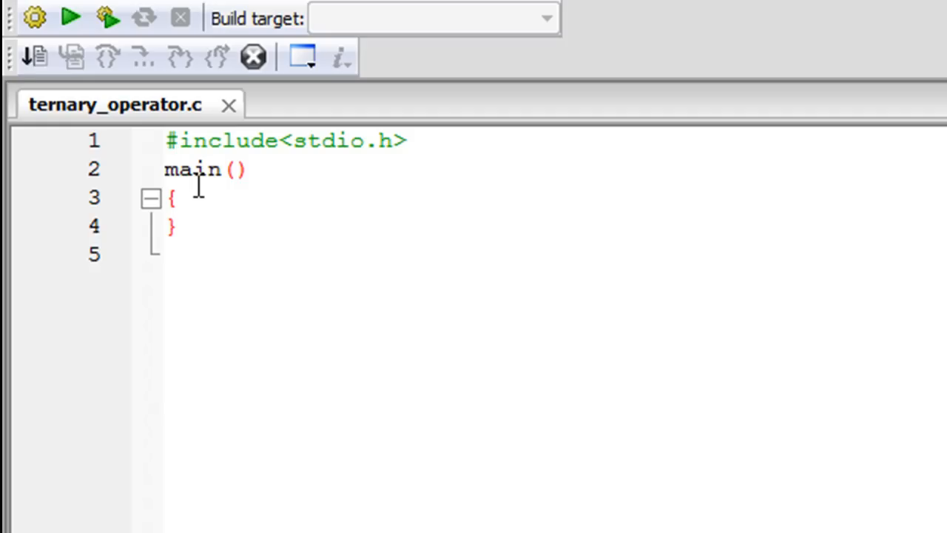
Declare integers a and b on a new line inside main.
click(189, 199)
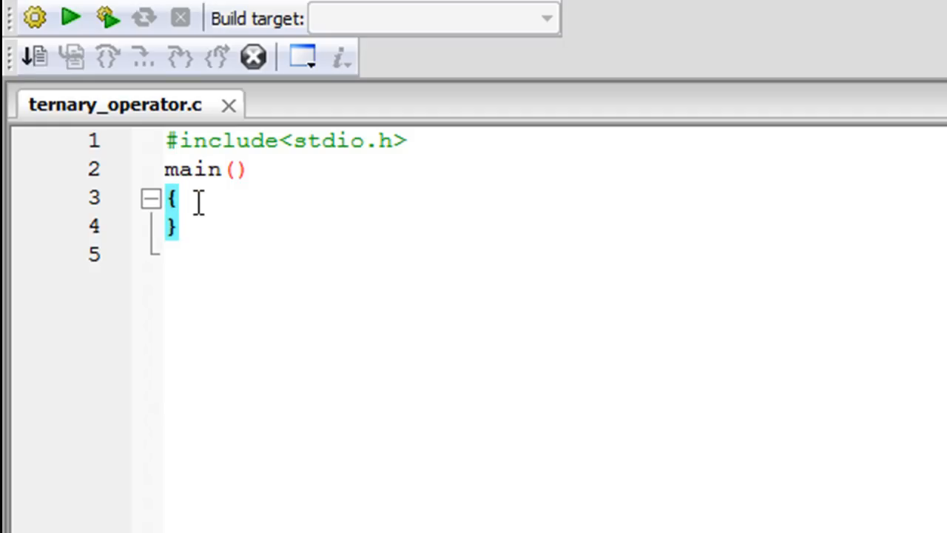
click(190, 198)
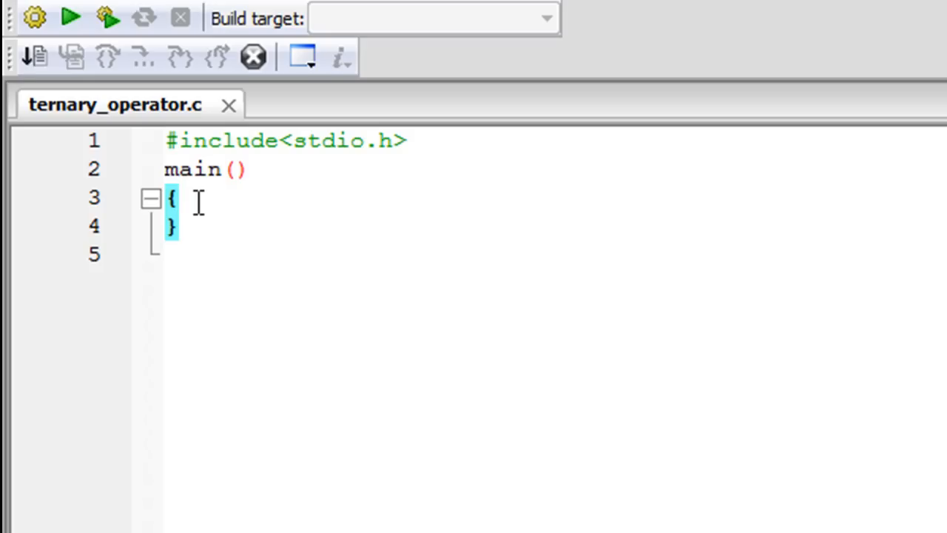
click(191, 200)
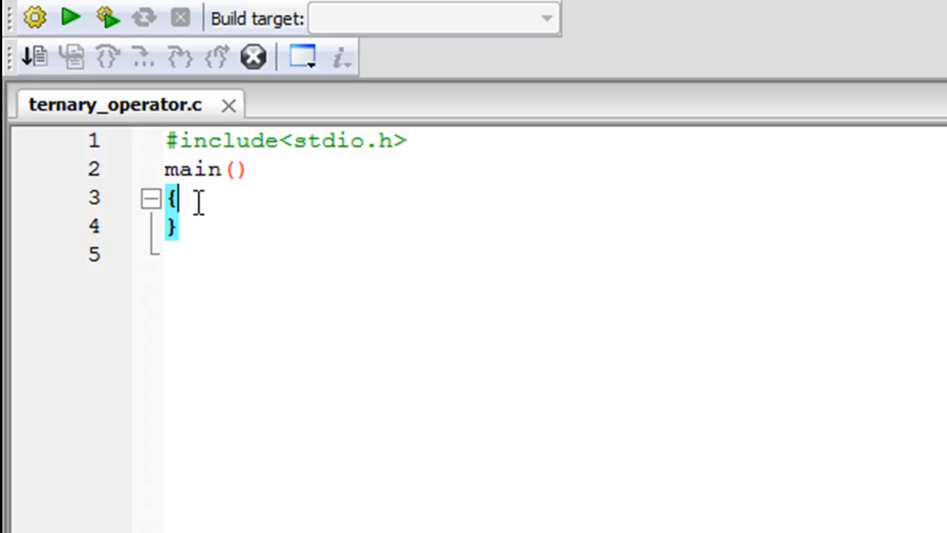
key(Enter)
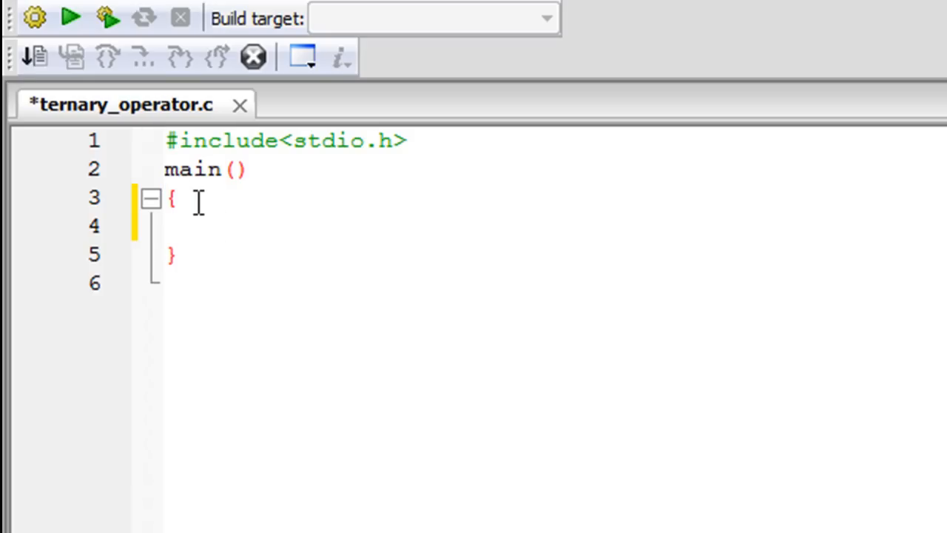
text(int)
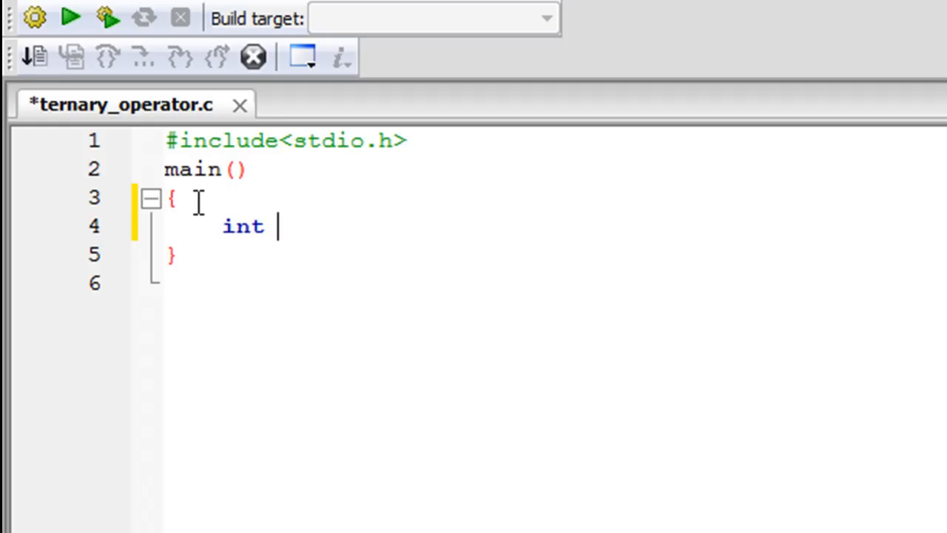
text(a,)
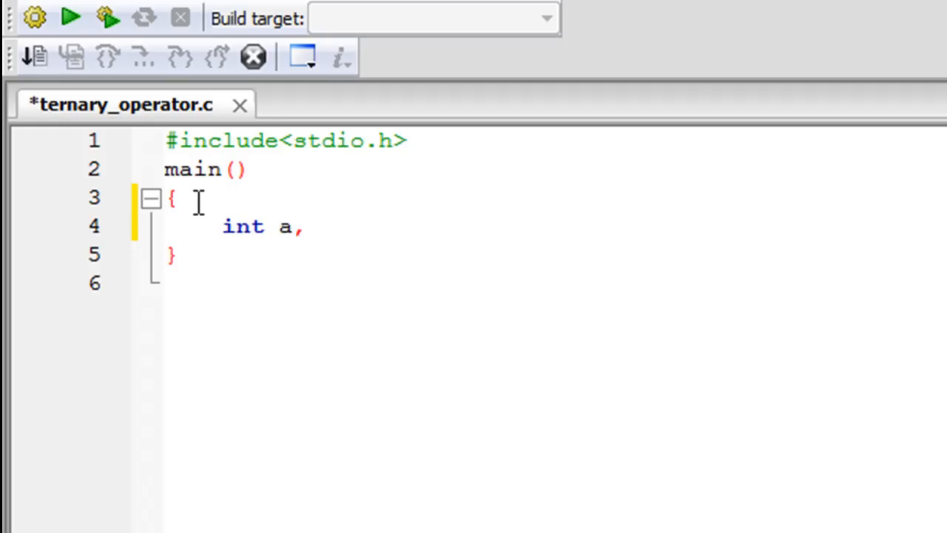
text(bl)
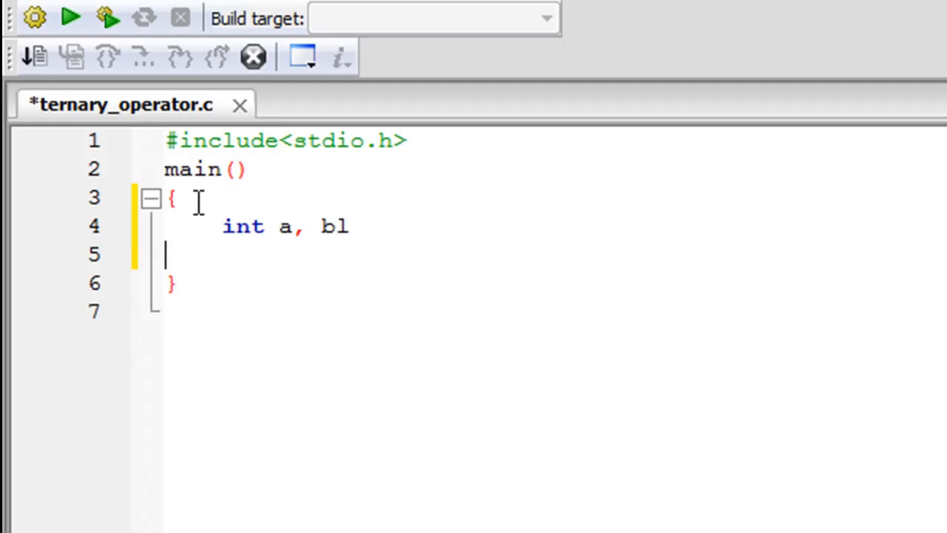
text(;)
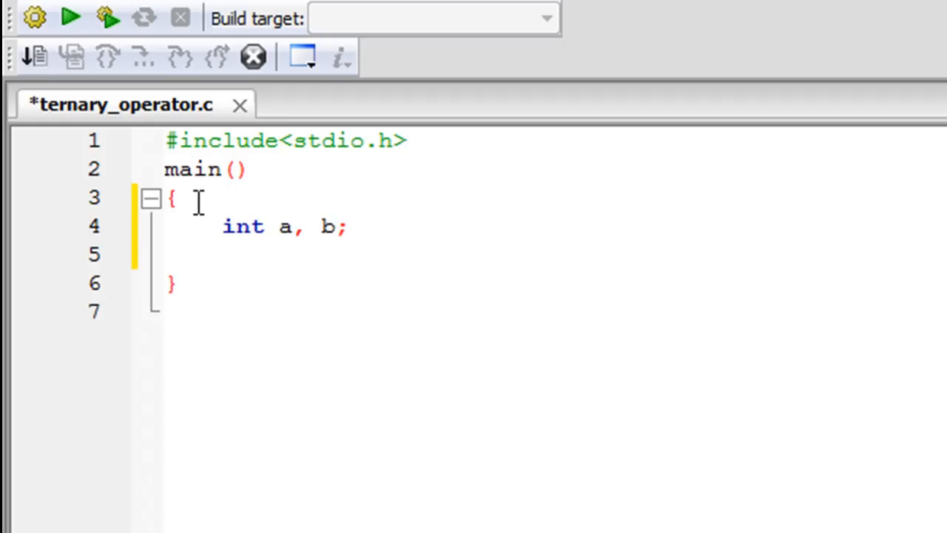
Assign a=15 and b=10, then begin an if( statement.
text(a)
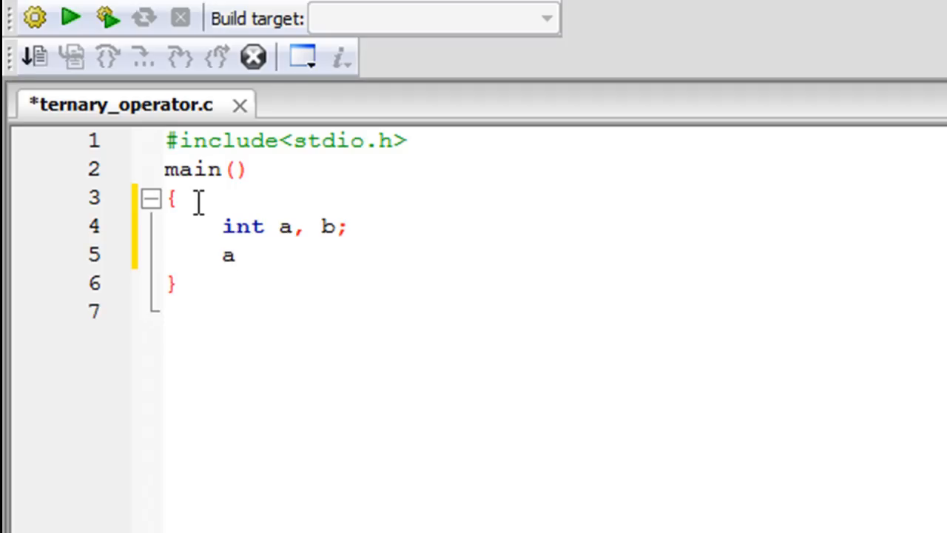
text(=15;)
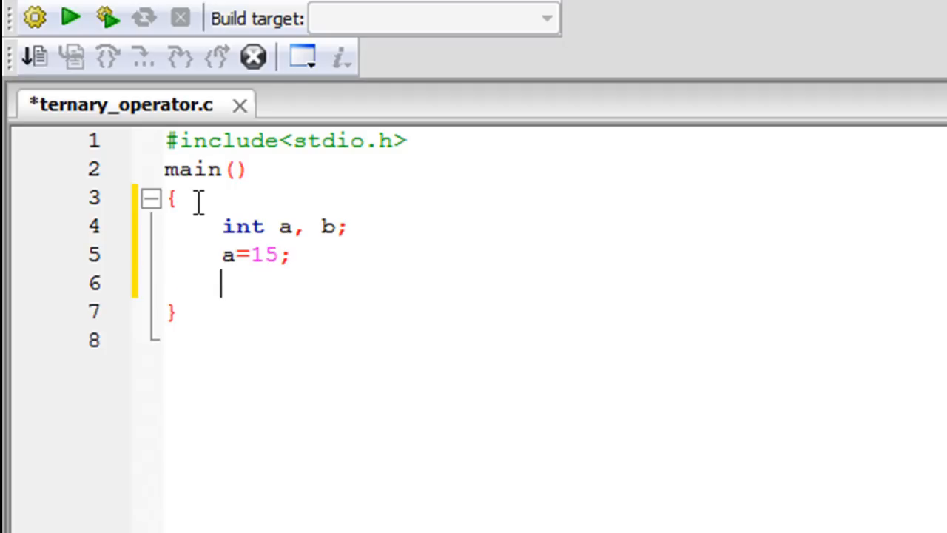
text(b=)
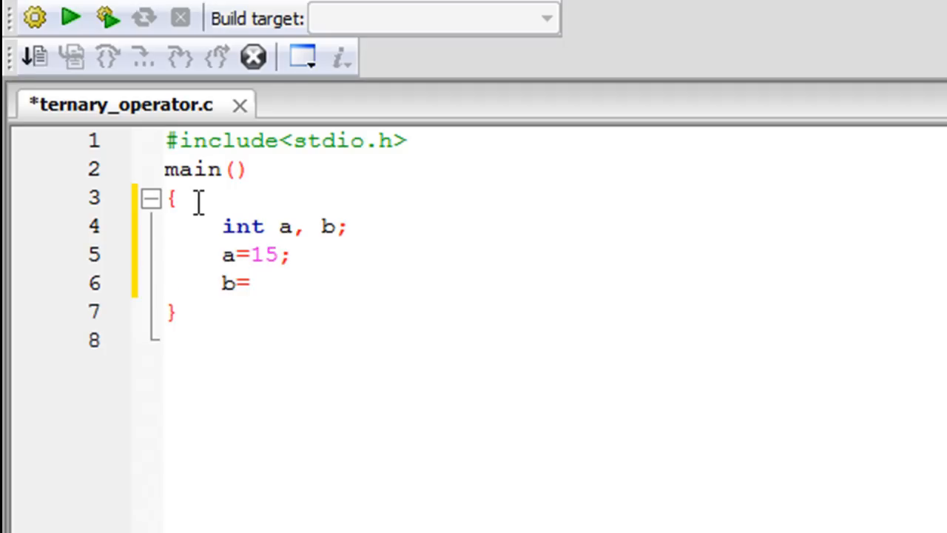
text(10;)
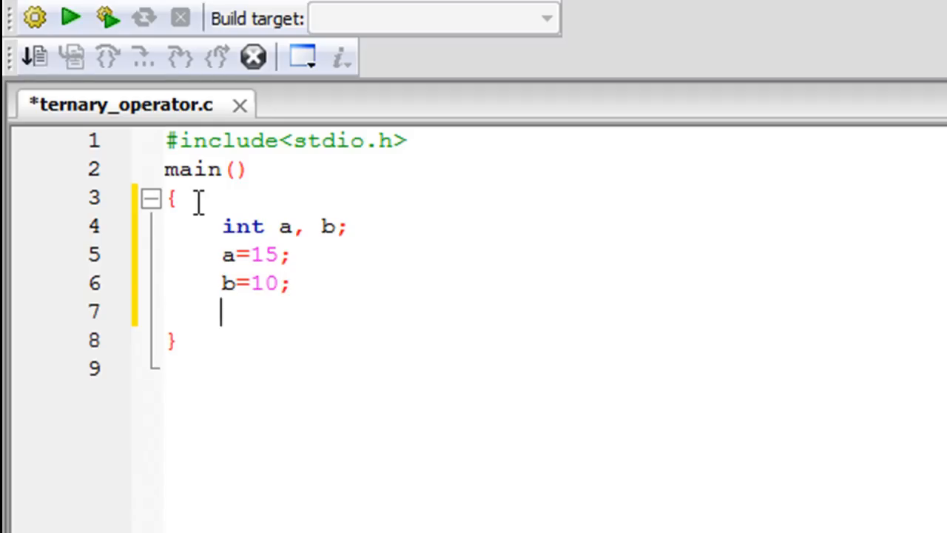
text(if()
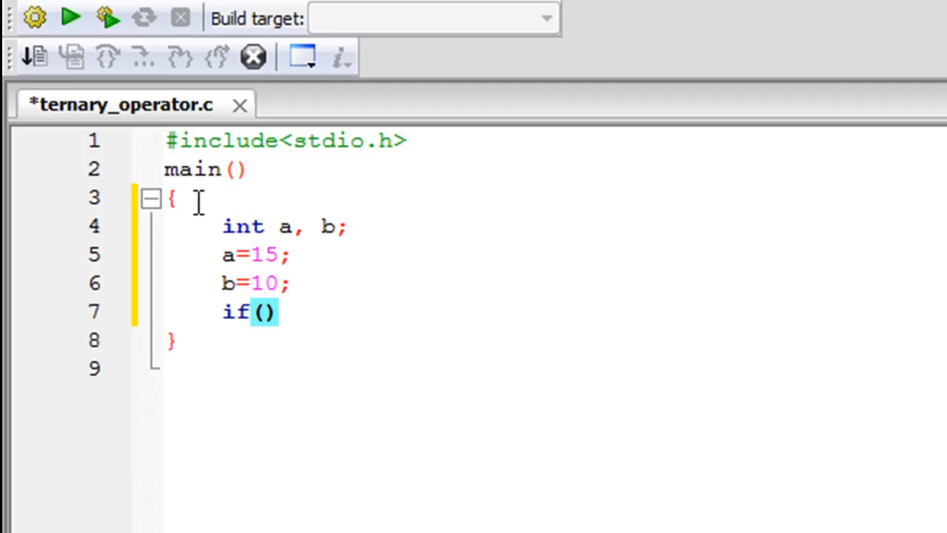
Write the condition a>b and start the if block's braces.
text(a.b)
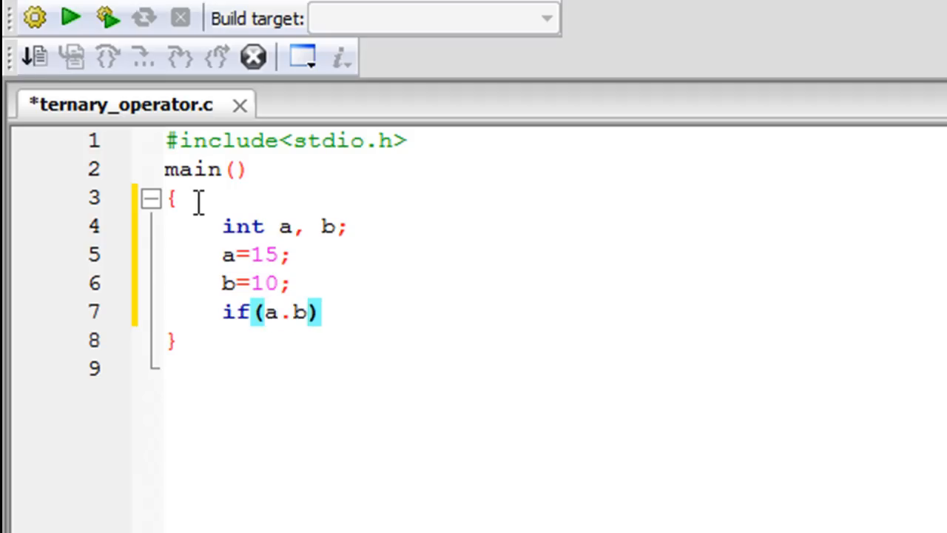
text(>)
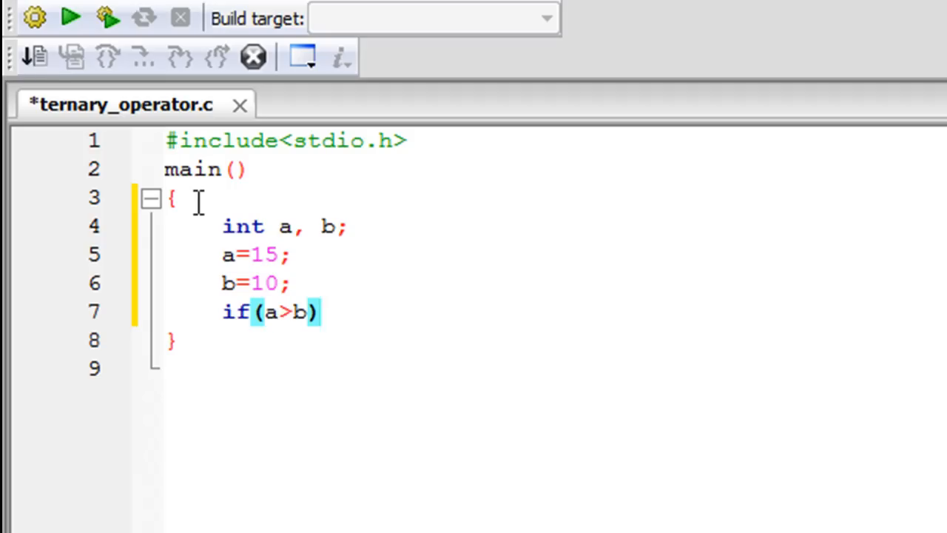
key(Enter)
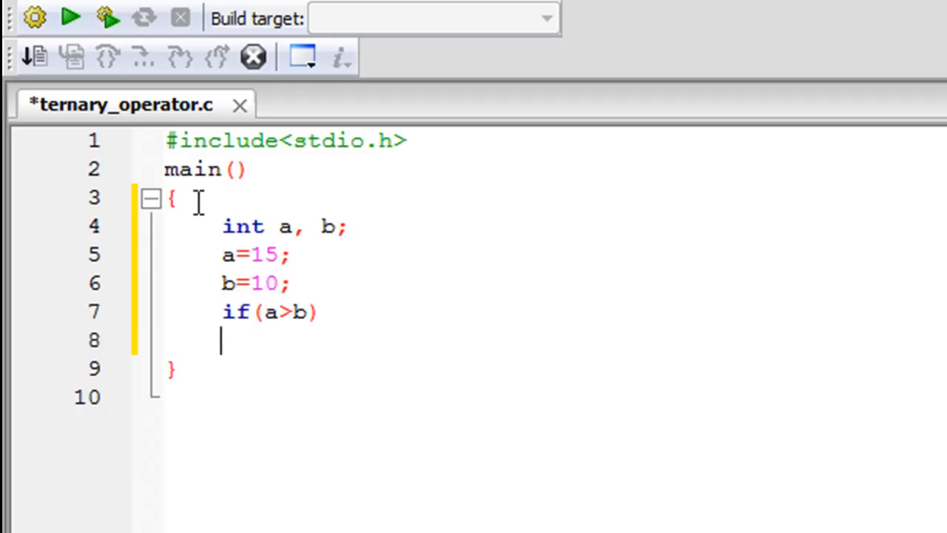
text({)
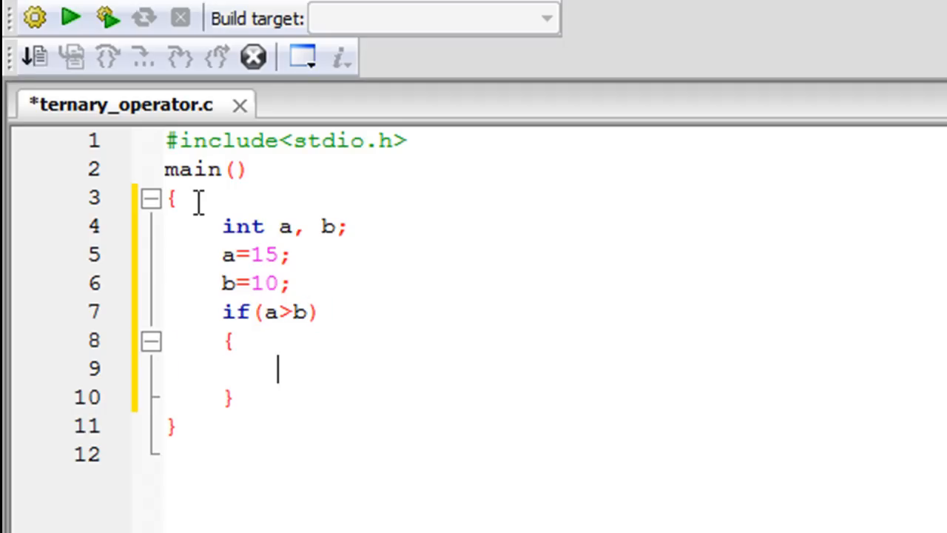
Add printf("a is greater than b."); inside the if block and begin else.
text(printf()
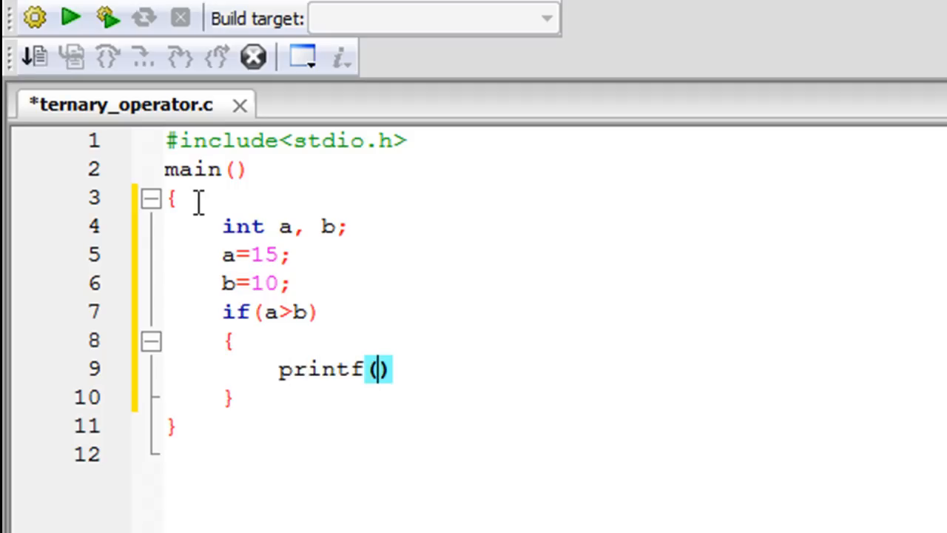
text("a ")
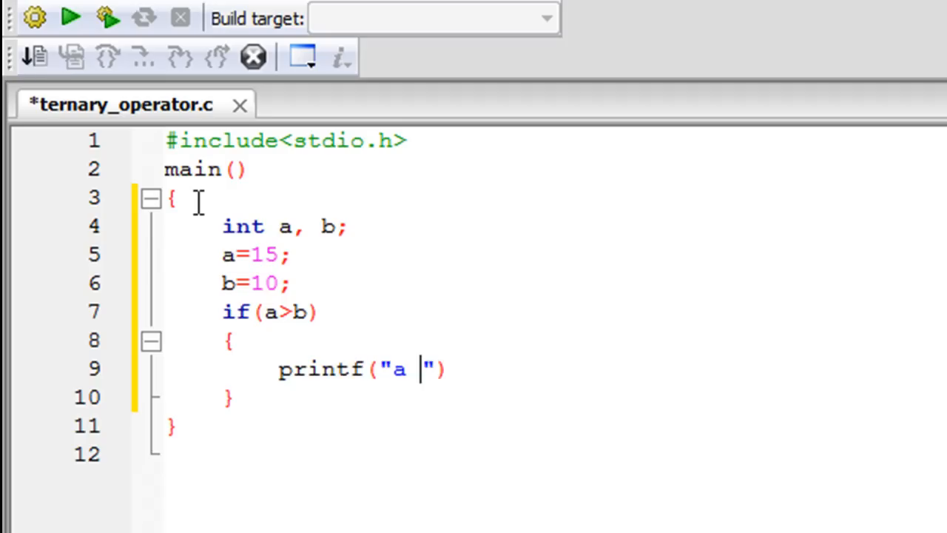
text(is greater)
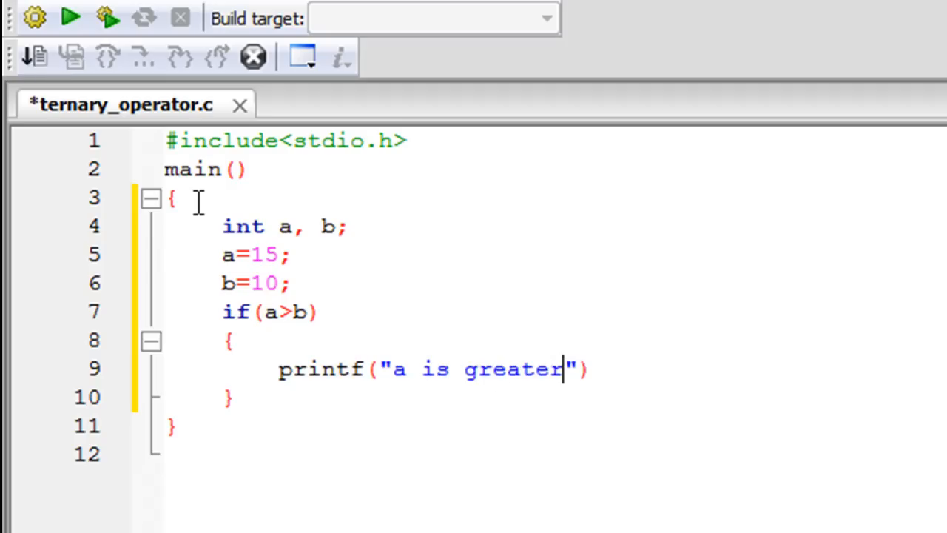
text(than b.)
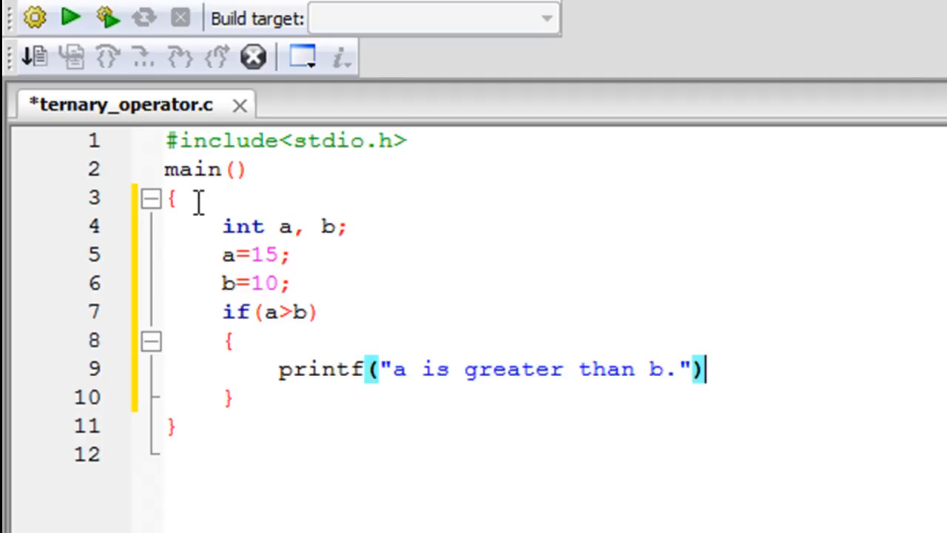
text(;)
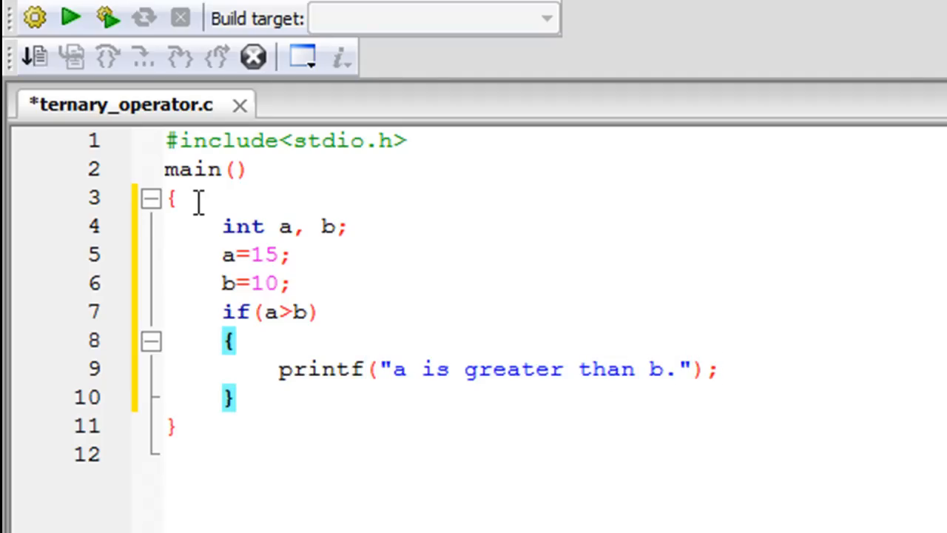
text(el)
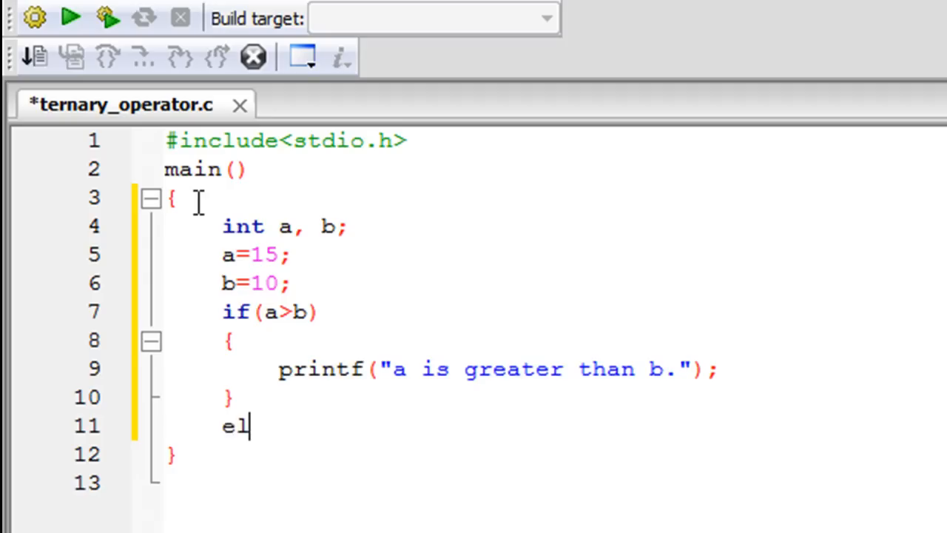
Complete else and write printf("b is greater than a.") in its block.
text(se)
text({)
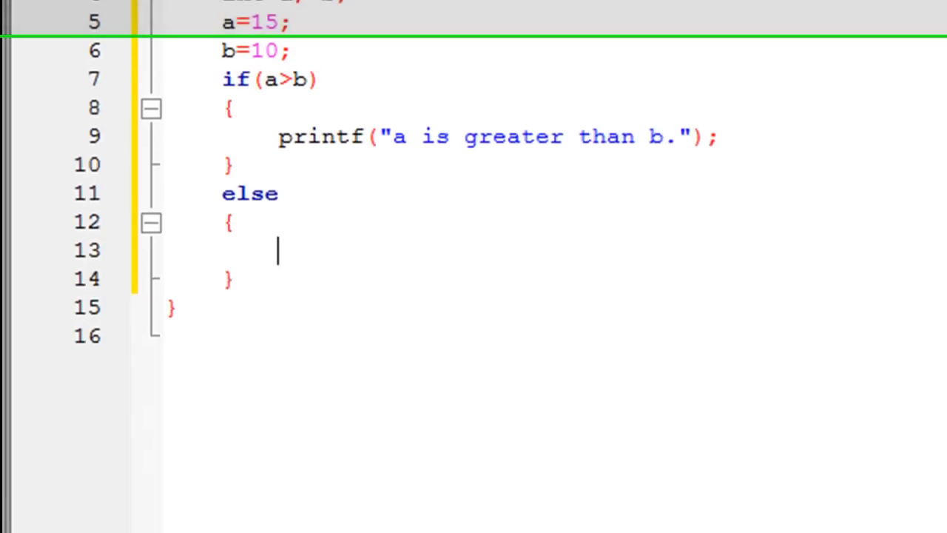
text(print)
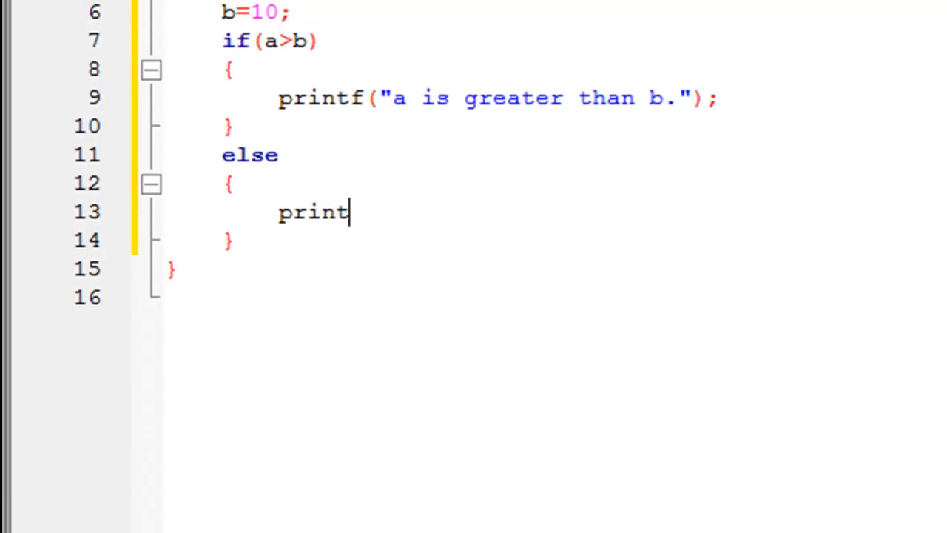
text(f(""))
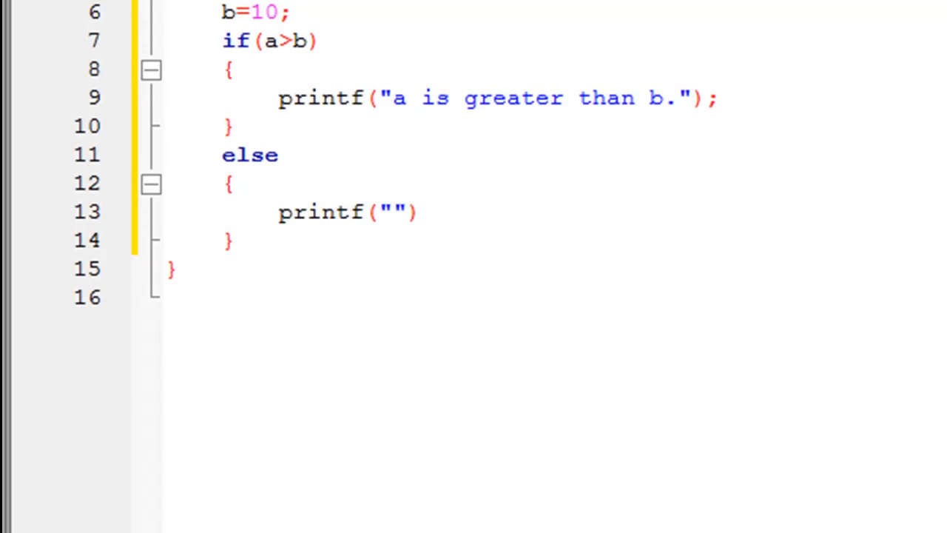
text(b)
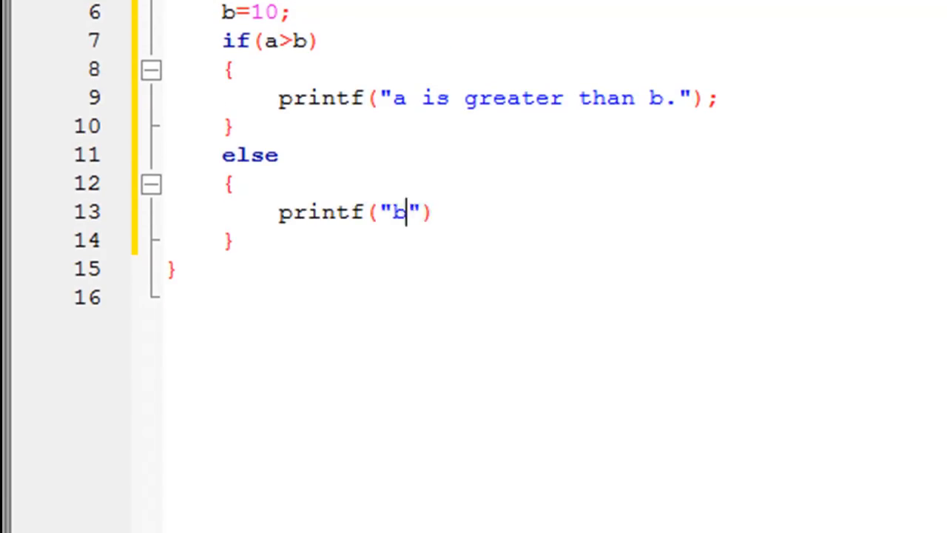
text(is greater than a.)
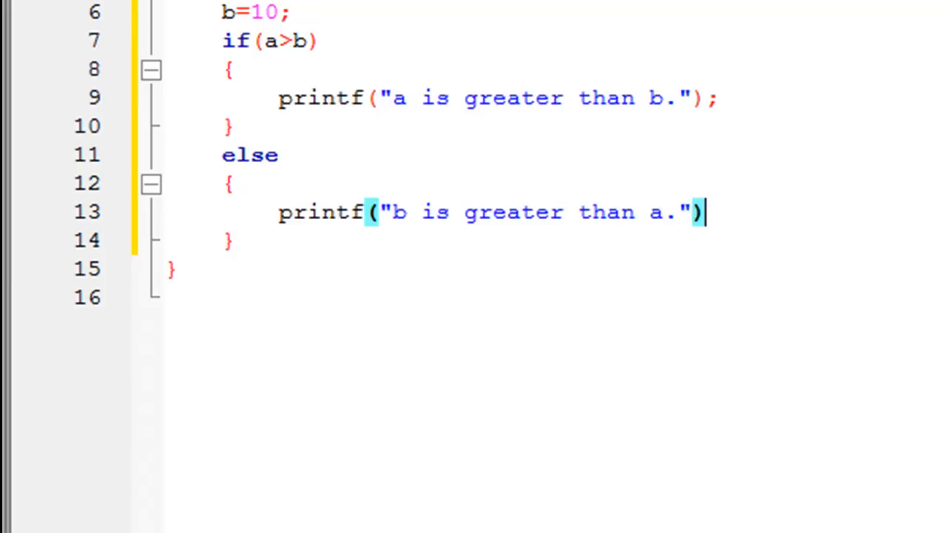
Terminate the else branch's printf with a semicolon.
text(;)
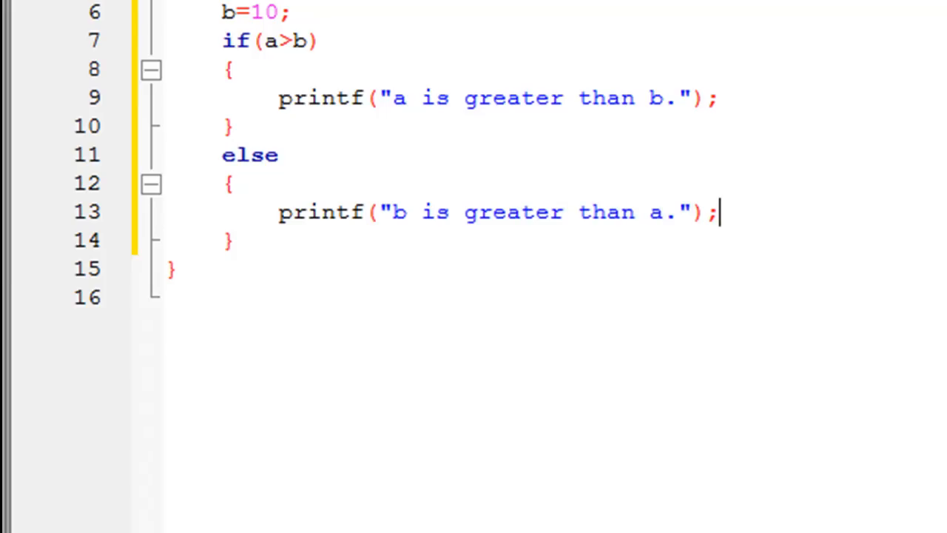
mouse_move(279, 41)
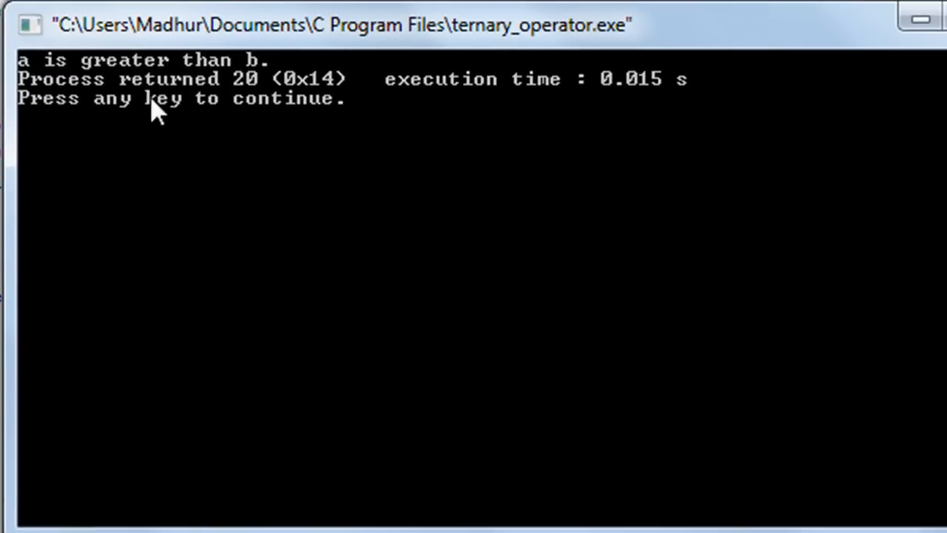
mouse_move(213, 133)
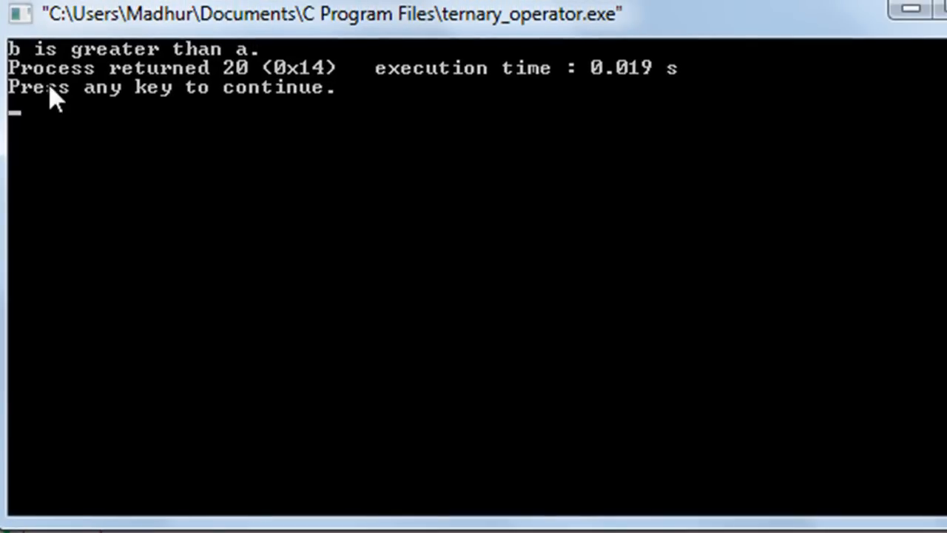
mouse_move(71, 101)
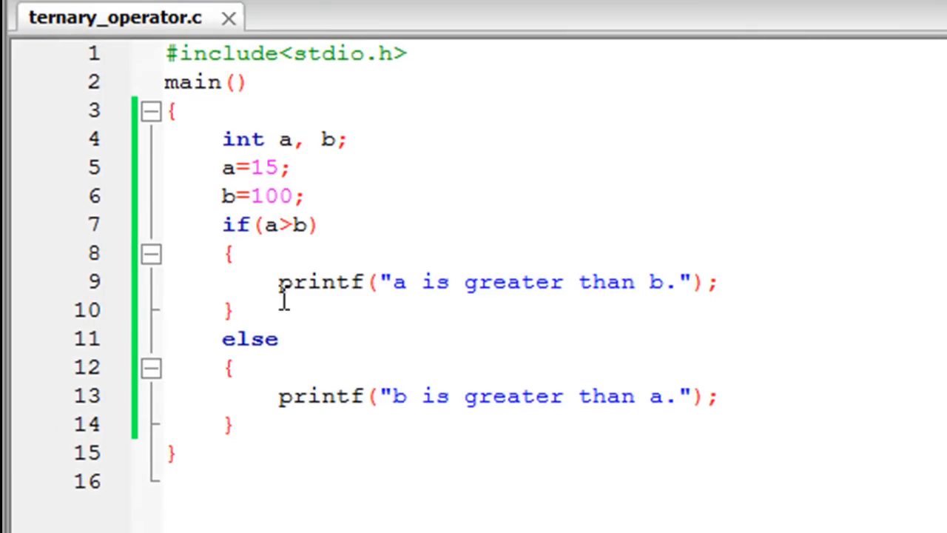
mouse_move(287, 414)
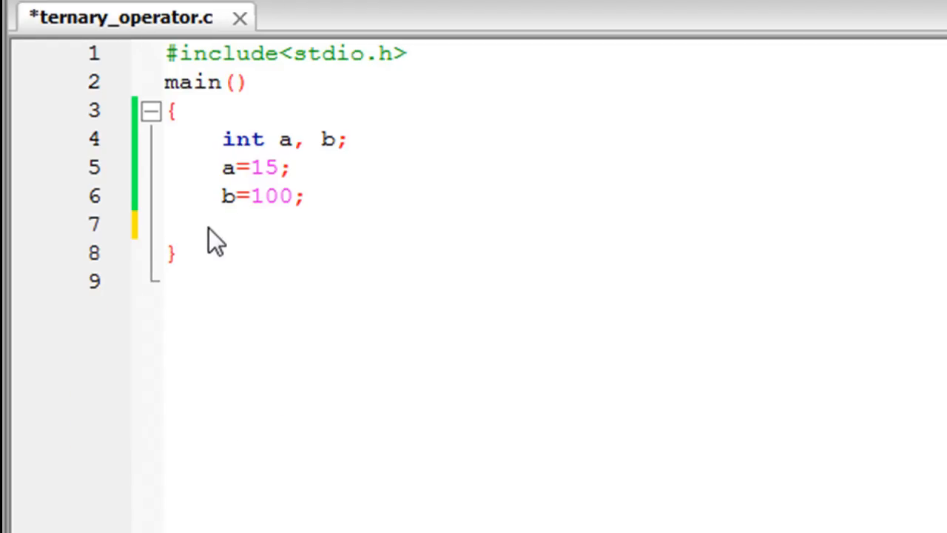
Write the ternary condition (a>b)? on line 7.
text(a>)
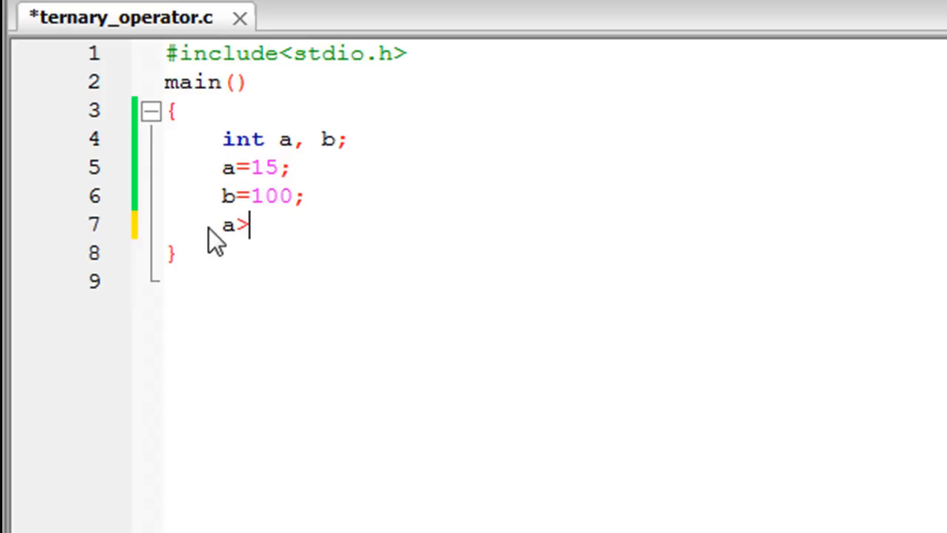
text(b)
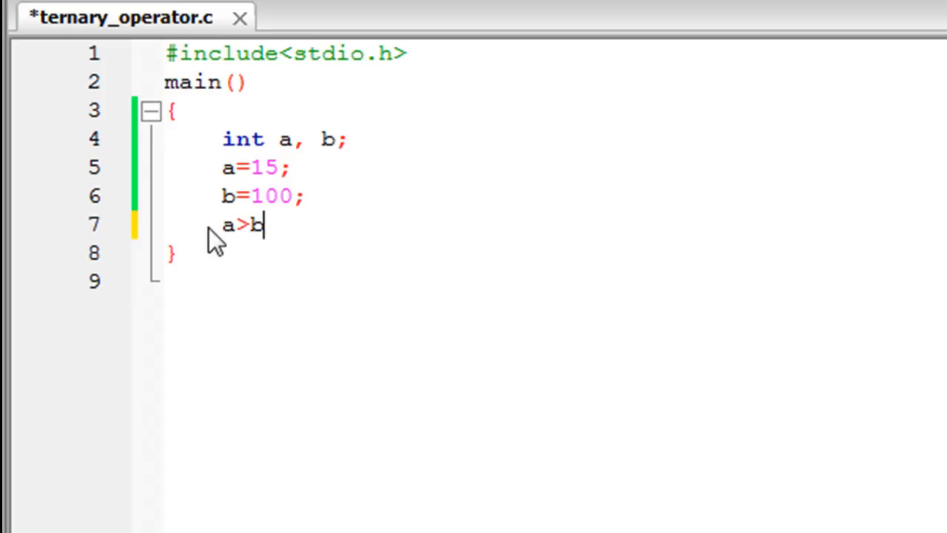
text(()
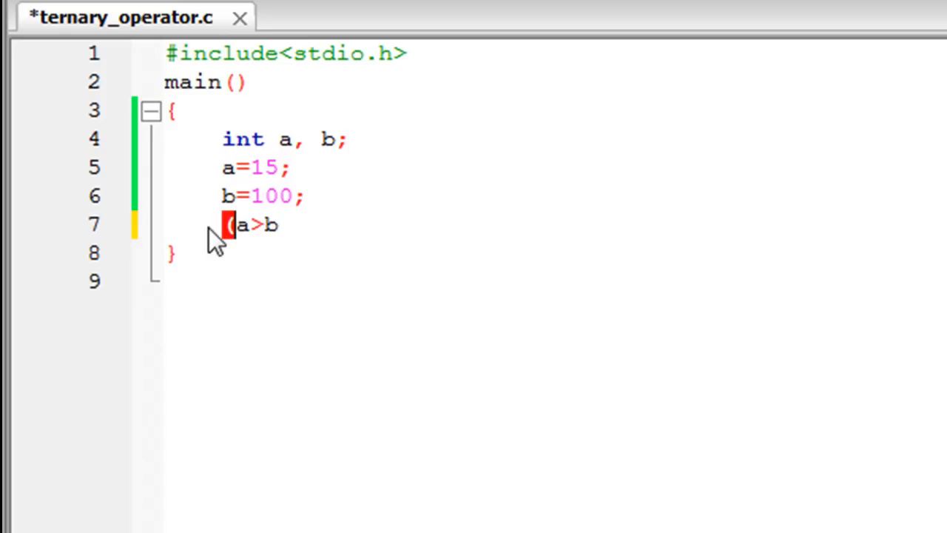
text())
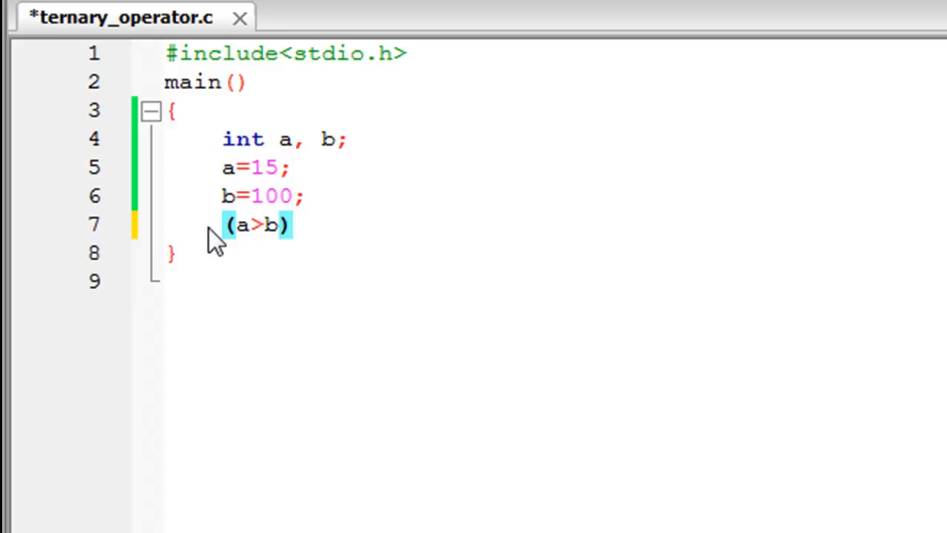
text(?)
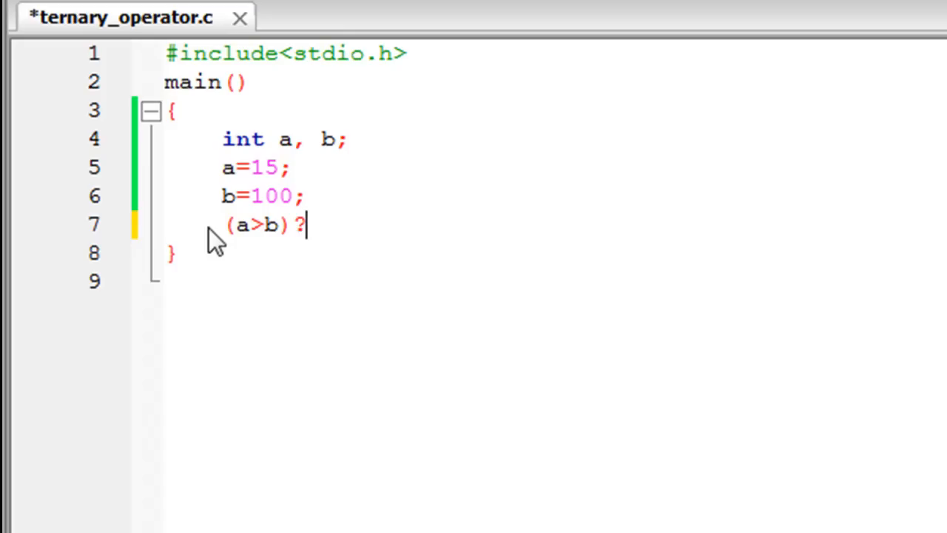
Add printf("a is greater than b.") as the true branch and begin the second printf().
text(prin)
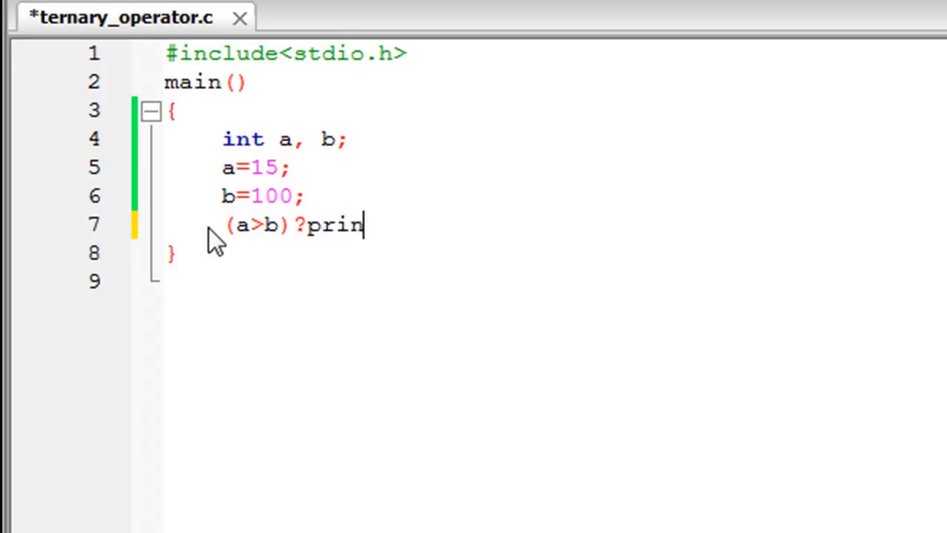
text(tf())
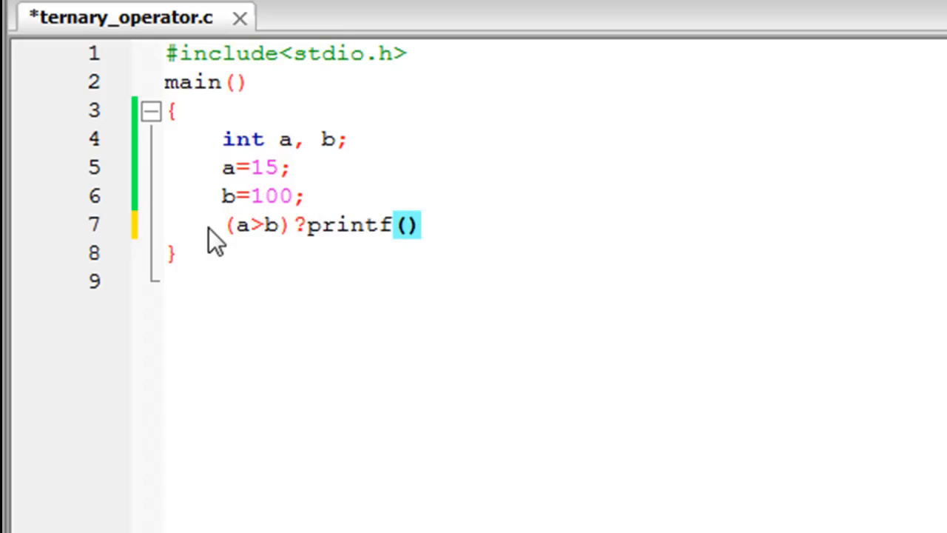
text("a ")
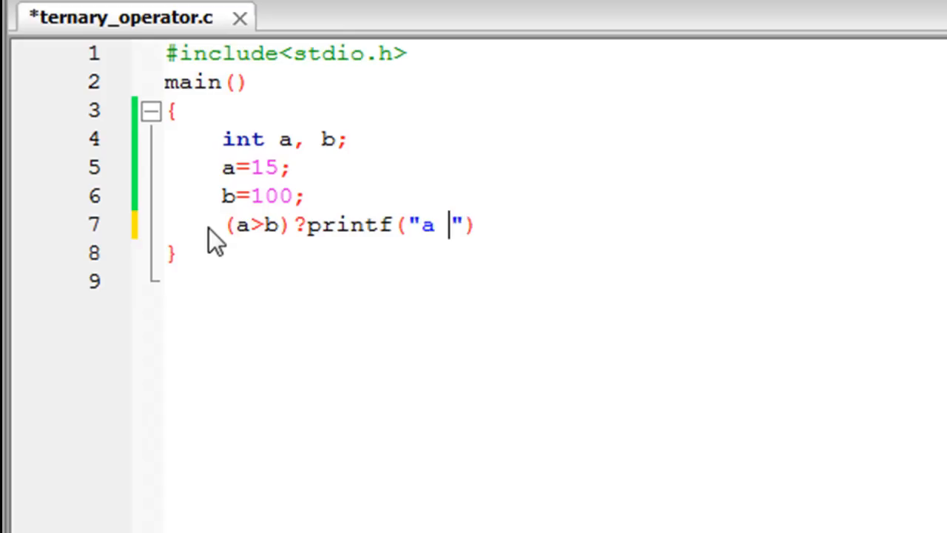
text(is greater than b)
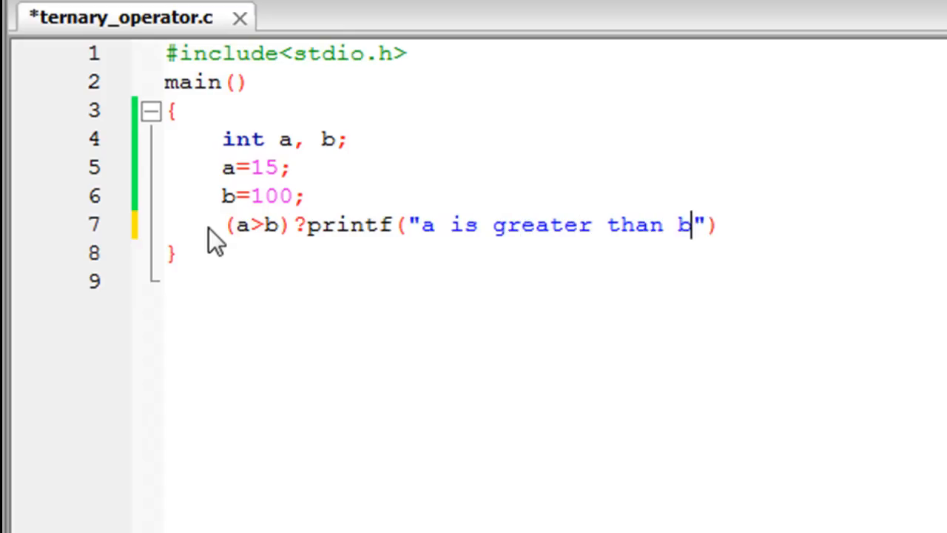
text(.)
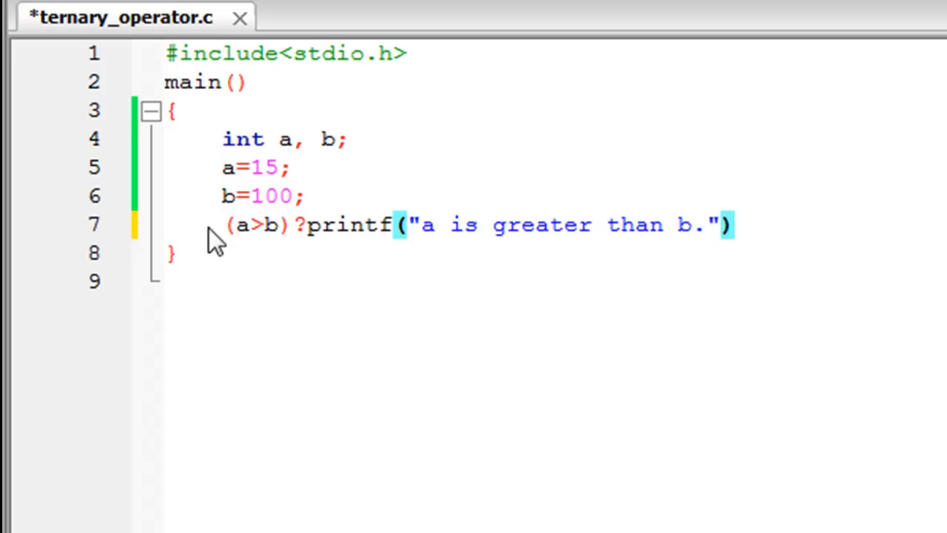
text(:)
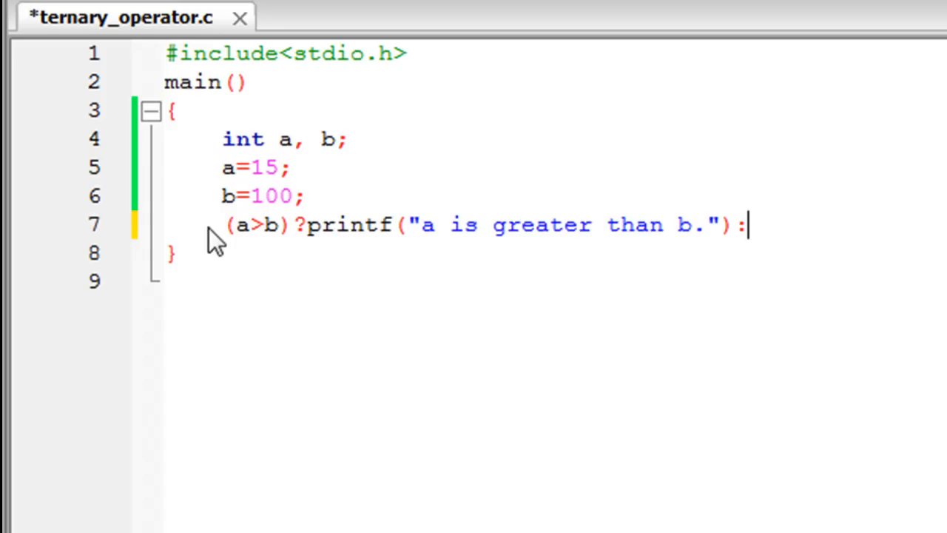
text(pri)
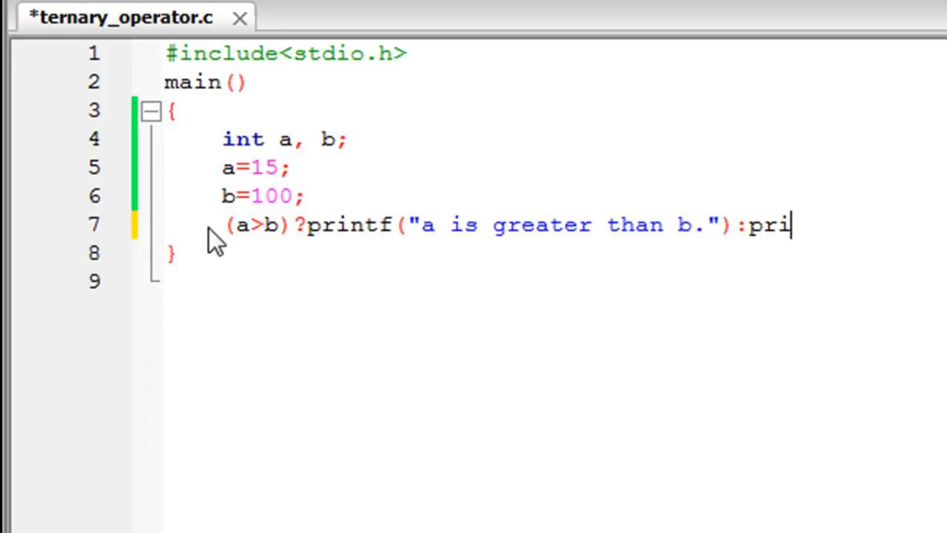
text(ntf())
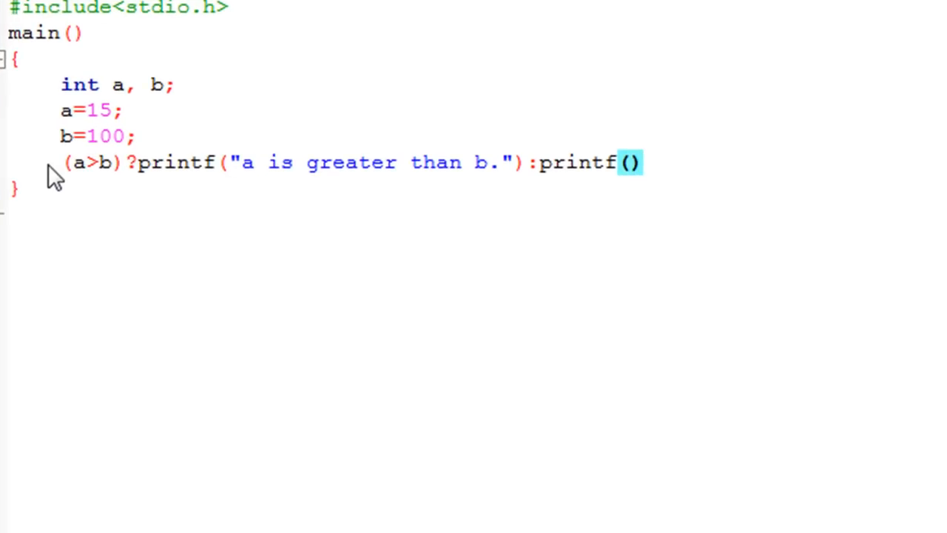
Fill the second printf with "b is greater than a." and end the line with a semicolon.
text("")
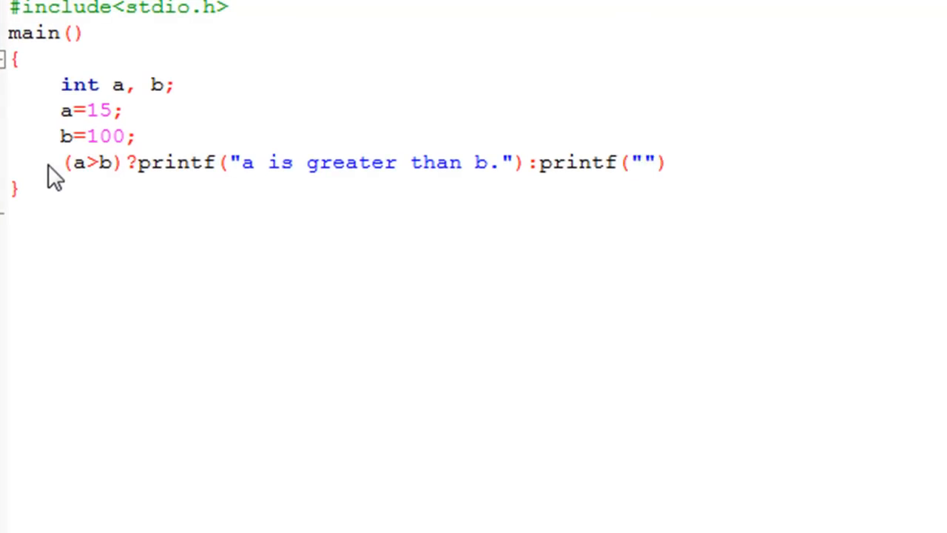
text(b is gre)
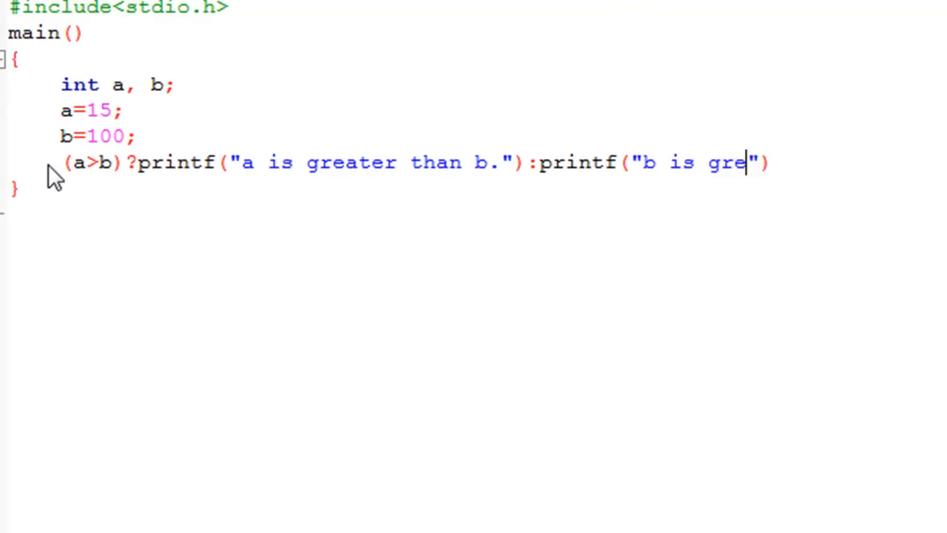
text(ater than)
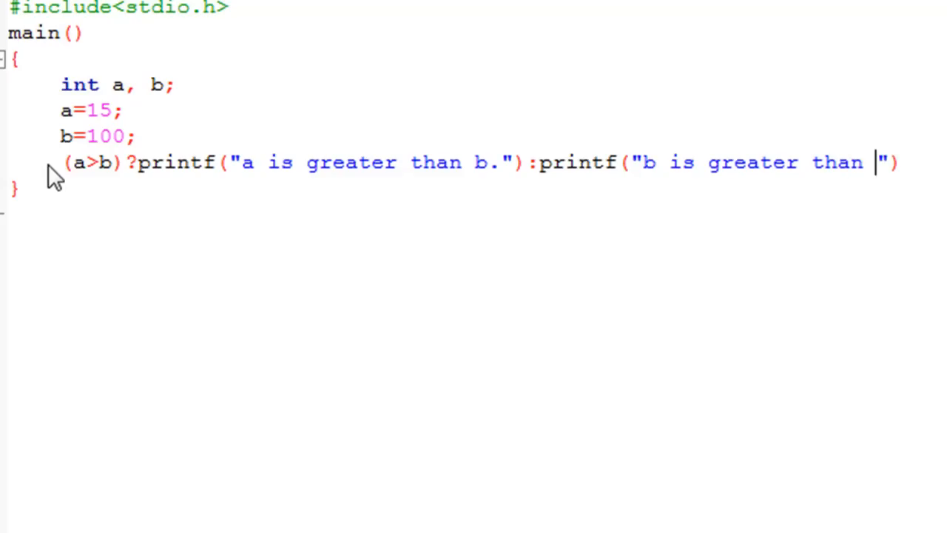
text(a.)
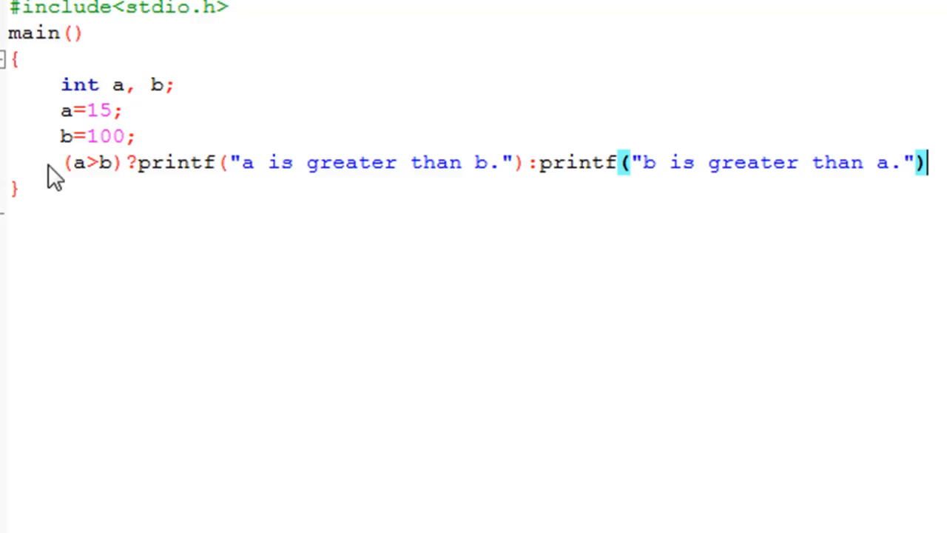
text(;)
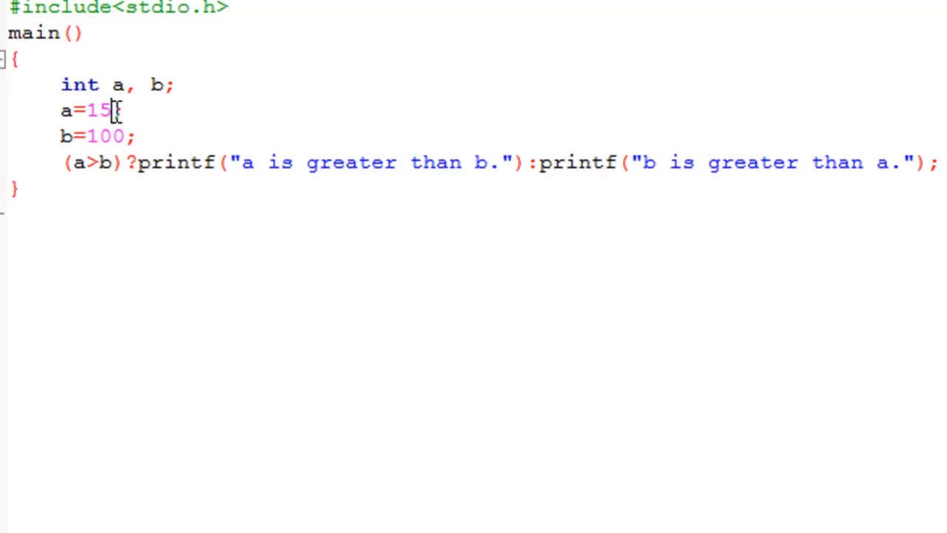
Change a's assigned value from 15 to 150.
text(0)
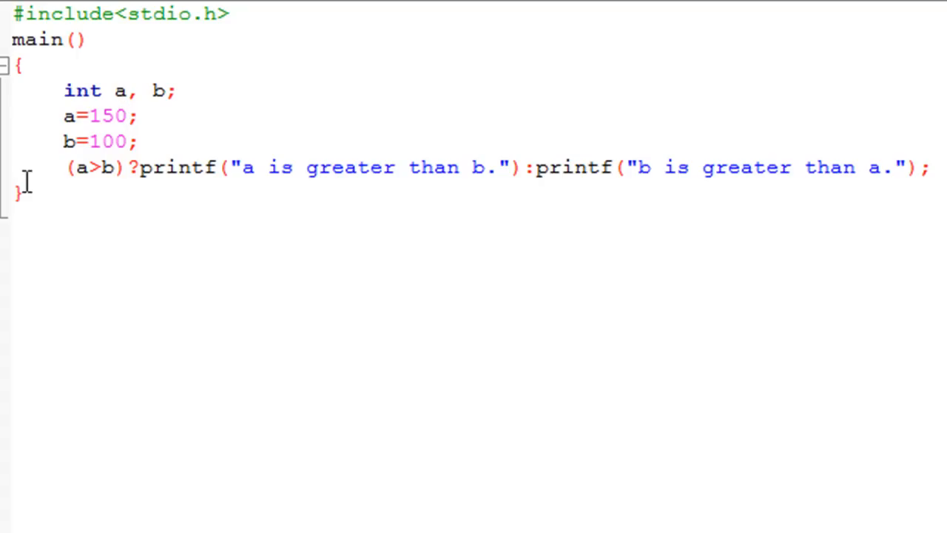
mouse_move(100, 183)
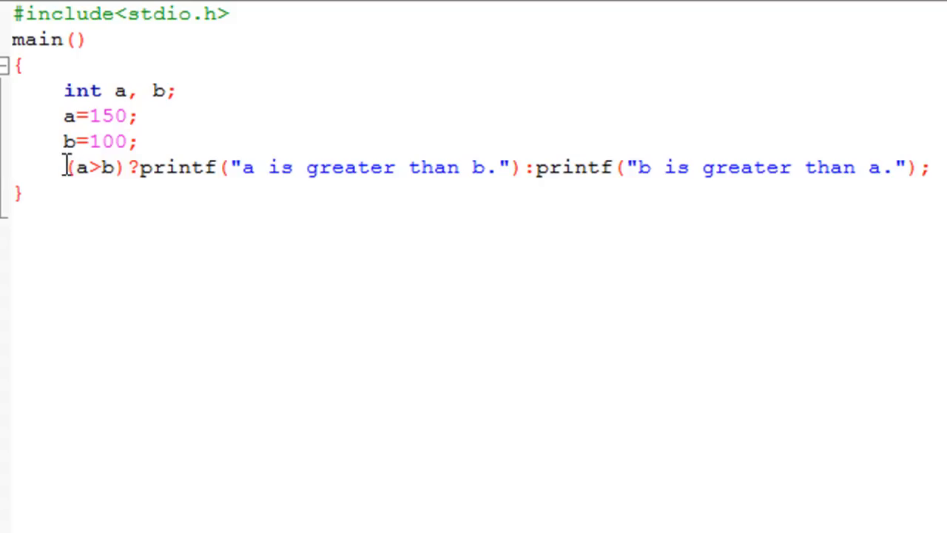
drag(65, 168, 140, 167)
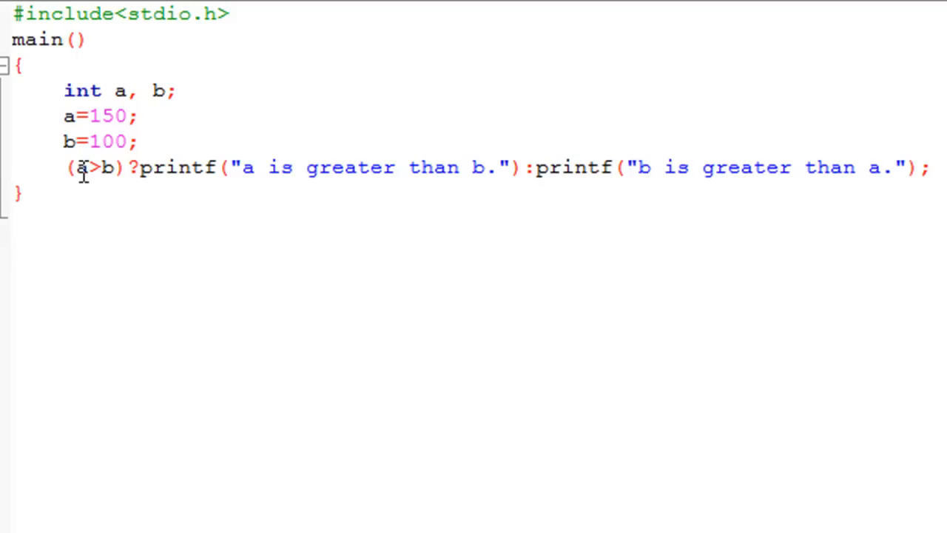
drag(65, 167, 138, 167)
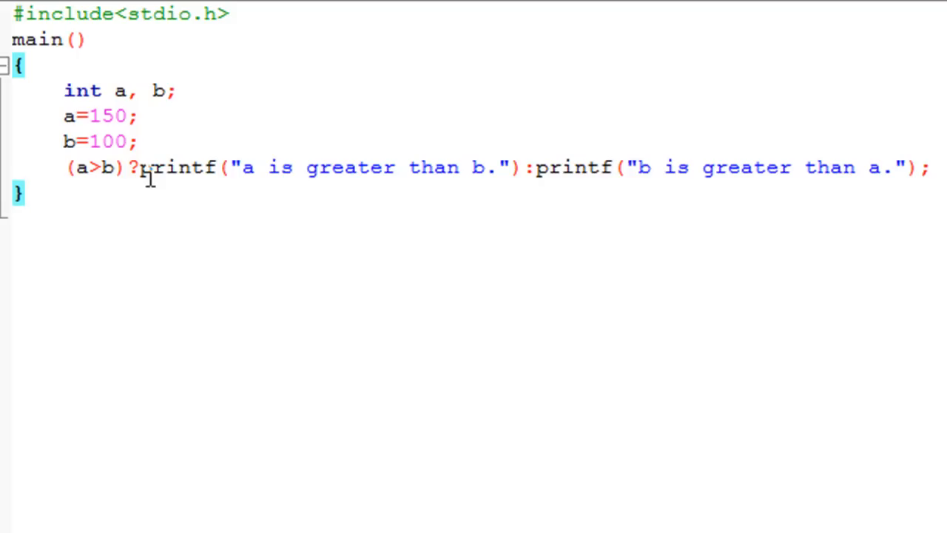
double_click(178, 169)
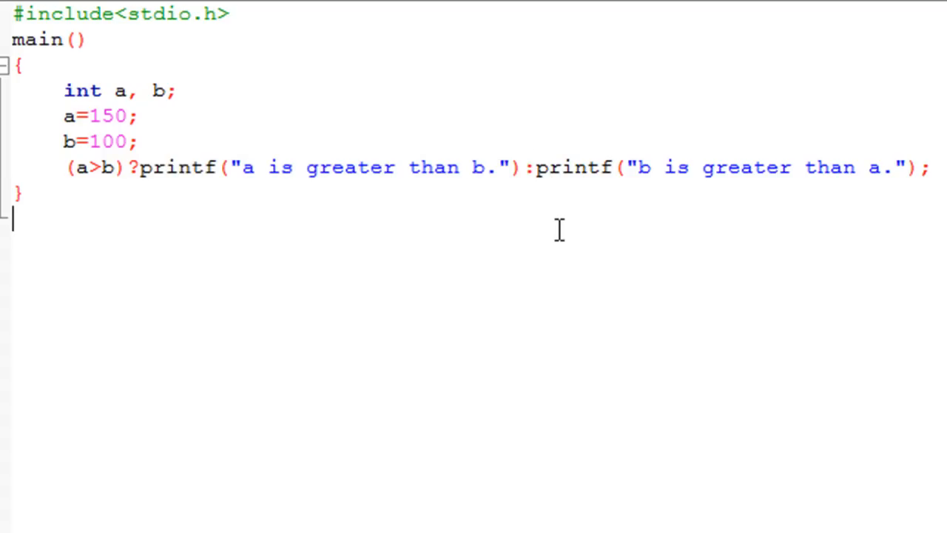
mouse_move(191, 179)
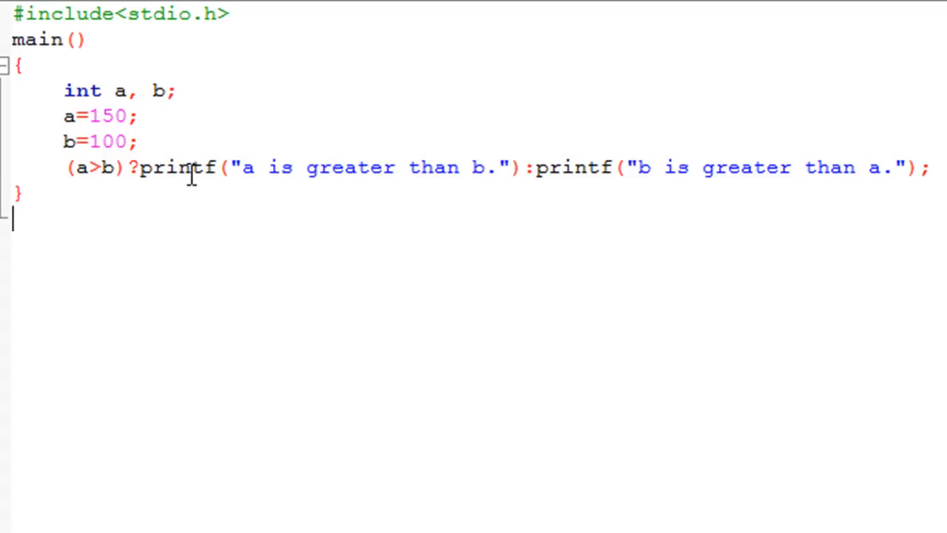
mouse_move(145, 191)
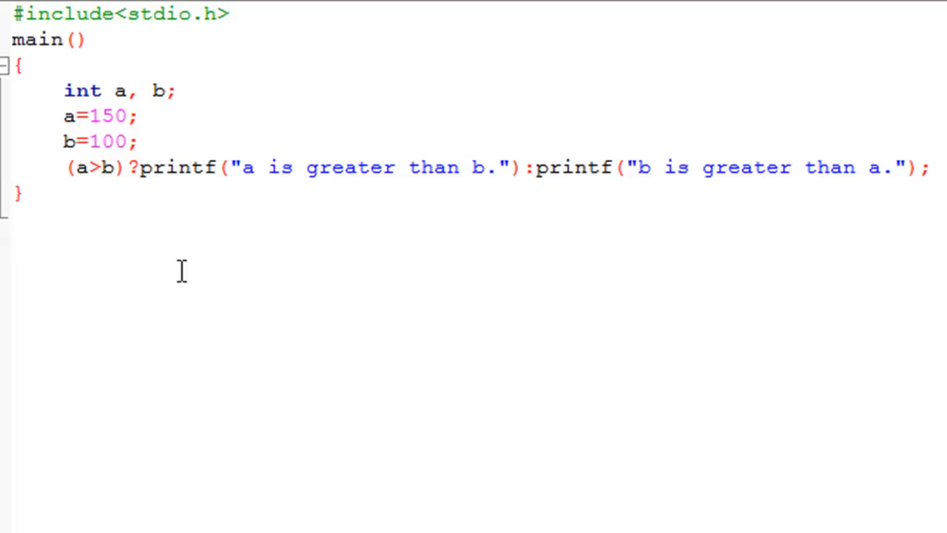
drag(533, 168, 684, 167)
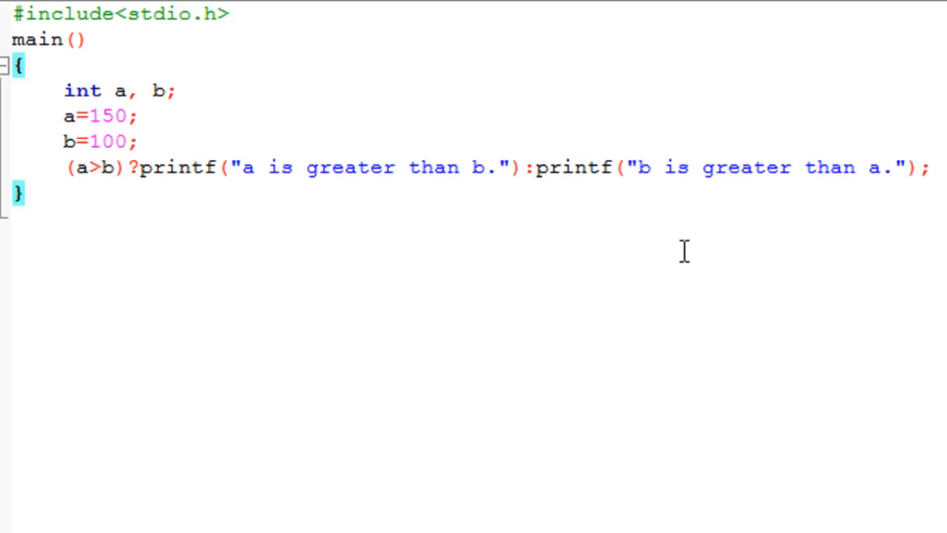
mouse_move(867, 206)
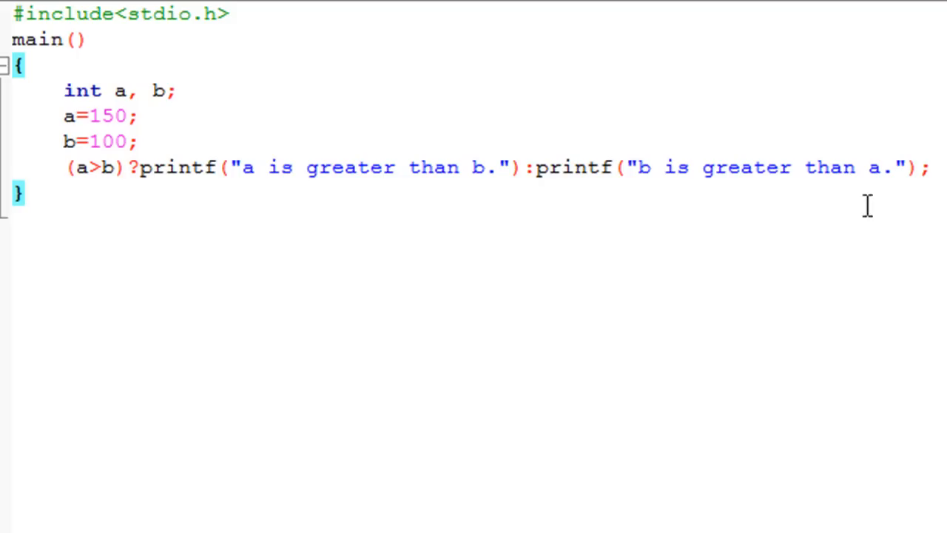